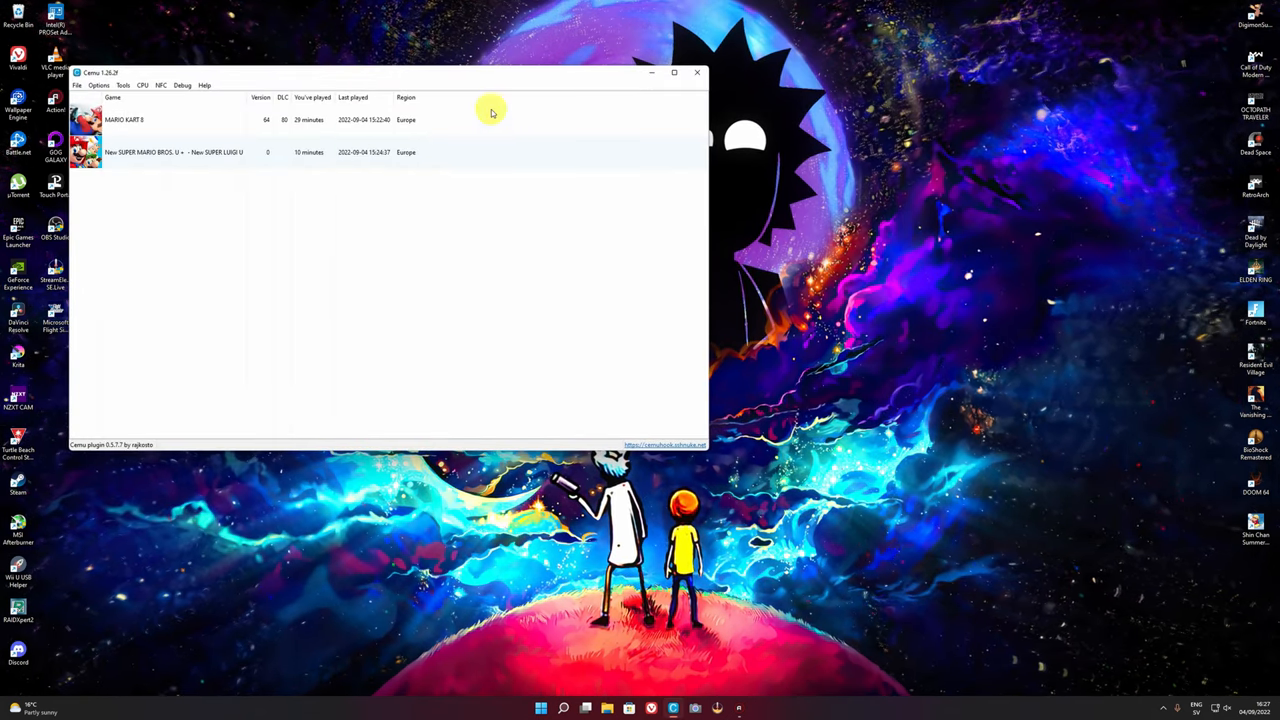
Step: Boot New Super Mario Bros. U to its title screen, then close Cemu
double_click(175, 152)
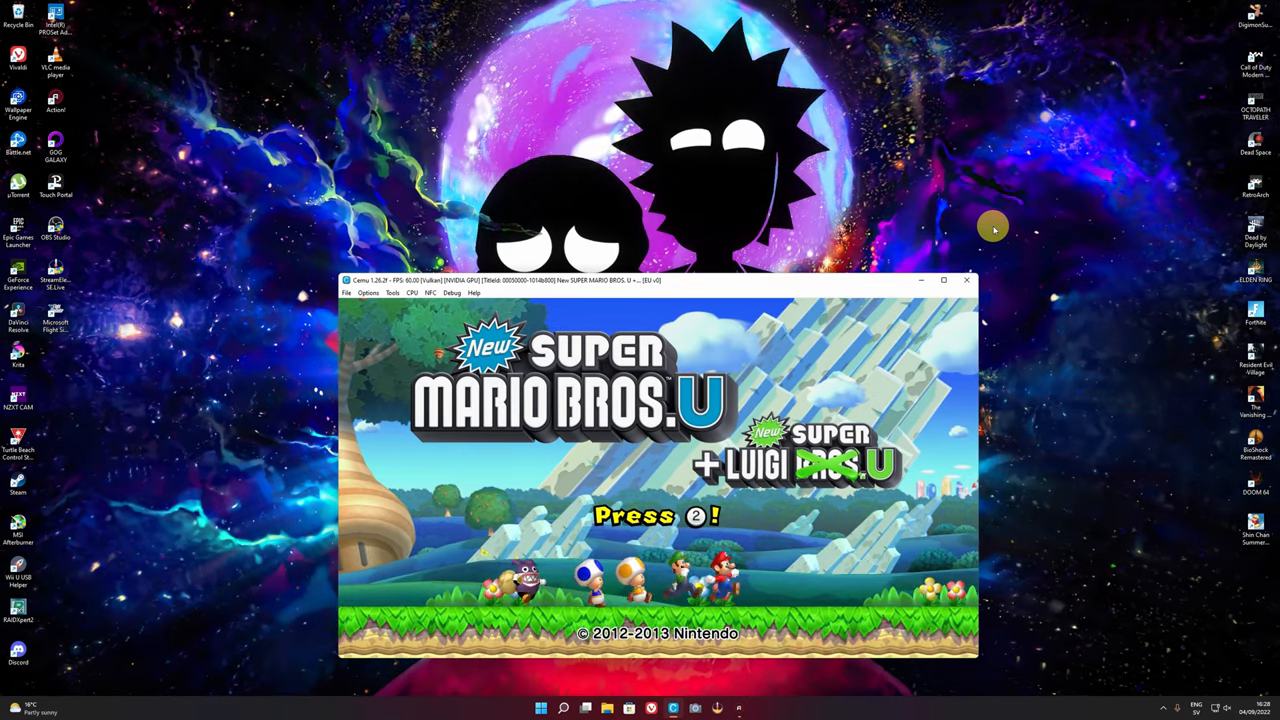
left_click(966, 279)
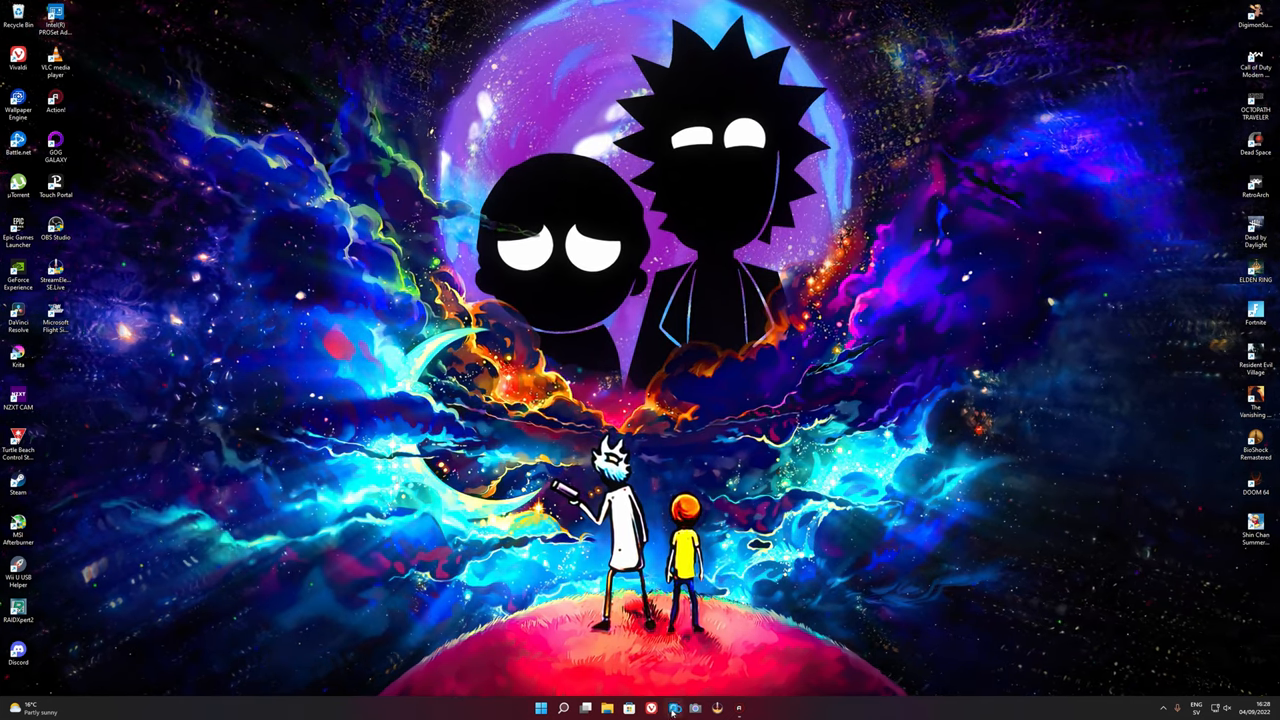
Step: Reopen Cemu from the taskbar and bring up the Graphic packs window
left_click(673, 709)
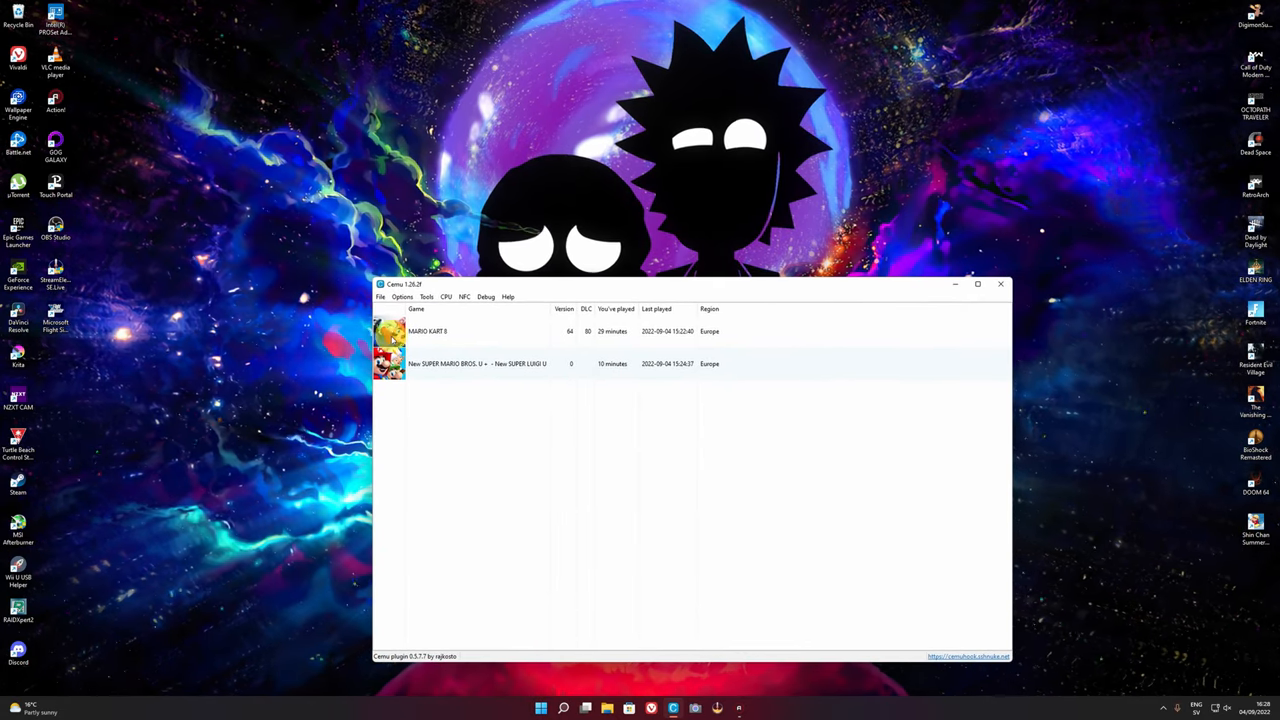
left_click(402, 297)
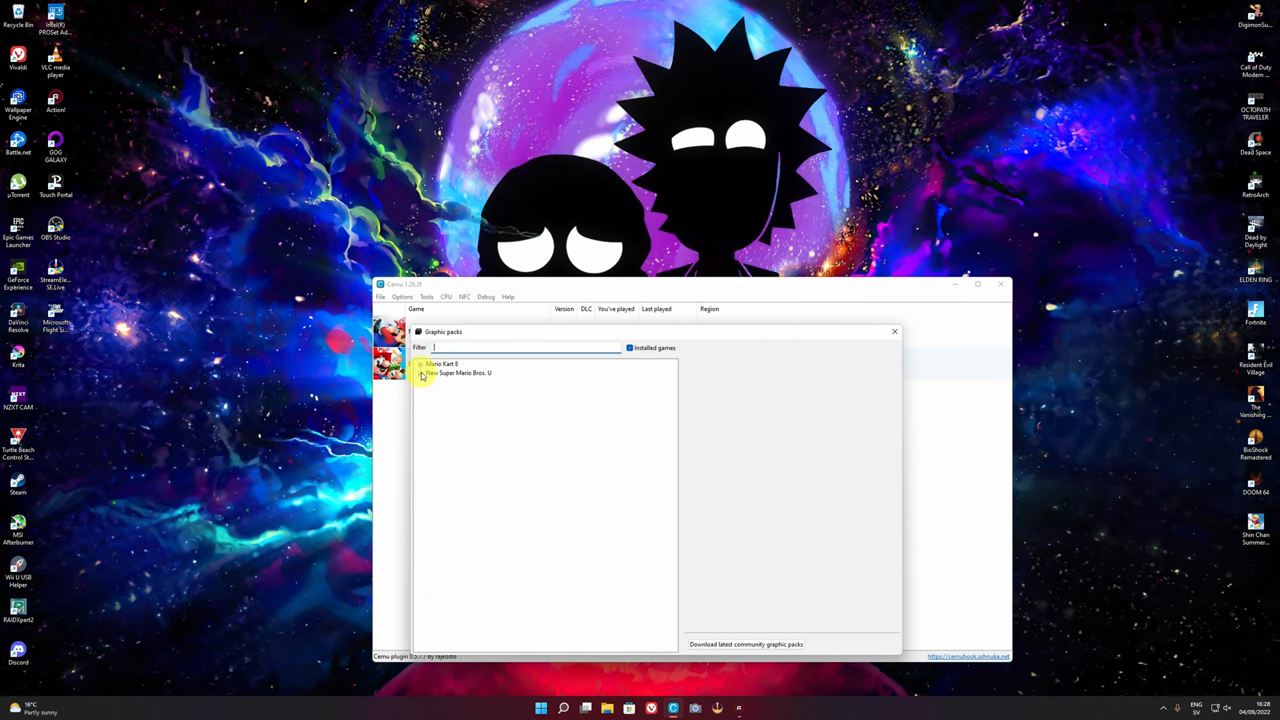
Step: Enable New Super Mario Bros. U's Workarounds > Title Screen Crash Fix pack and close Graphic packs
left_click(421, 372)
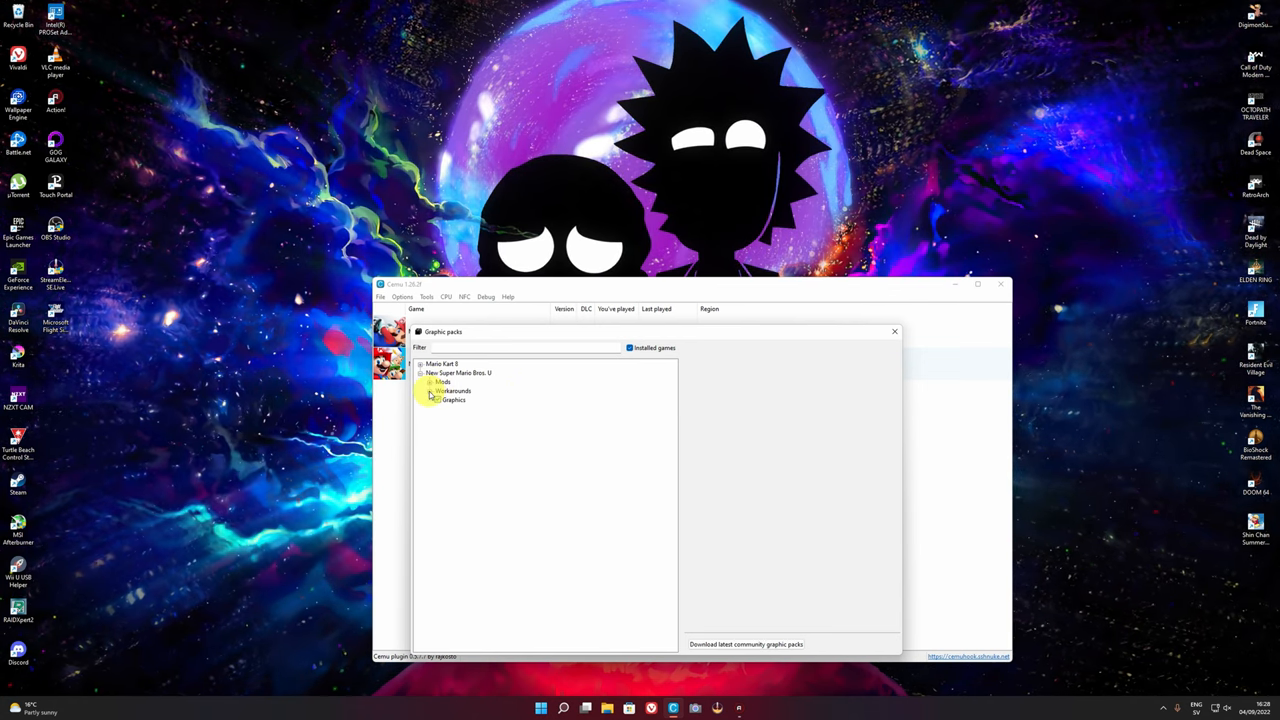
left_click(431, 390)
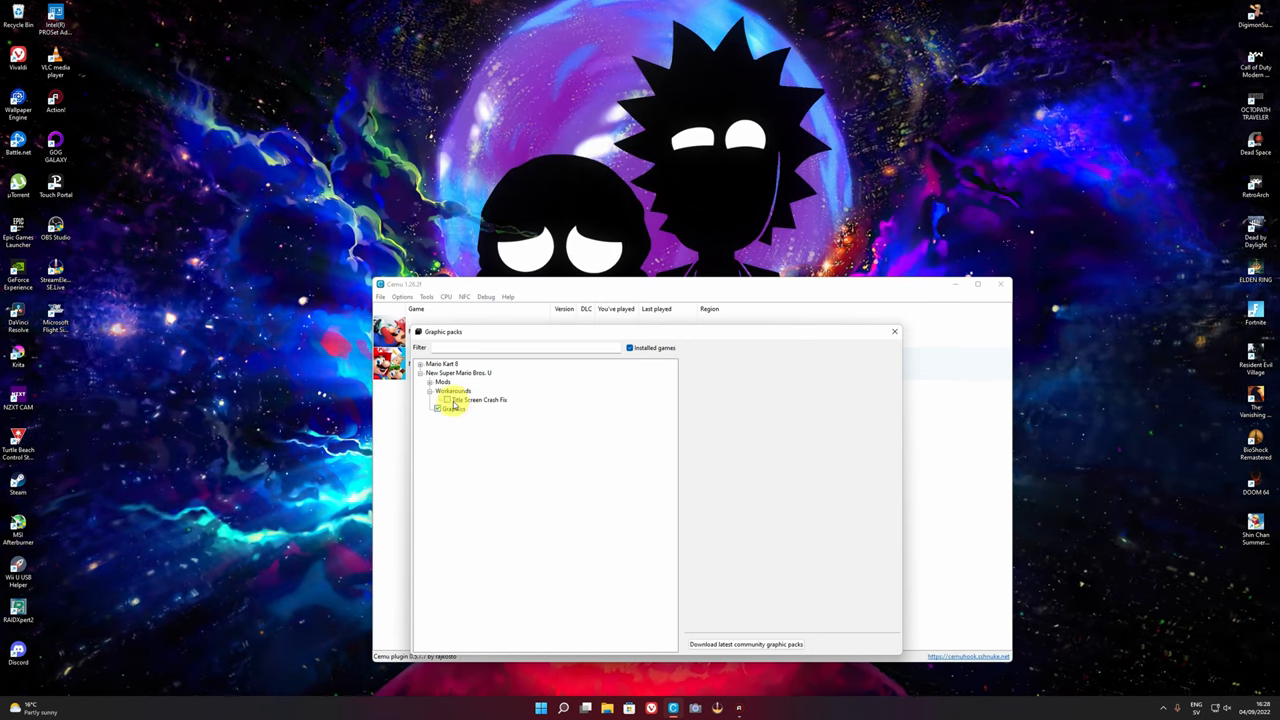
left_click(481, 399)
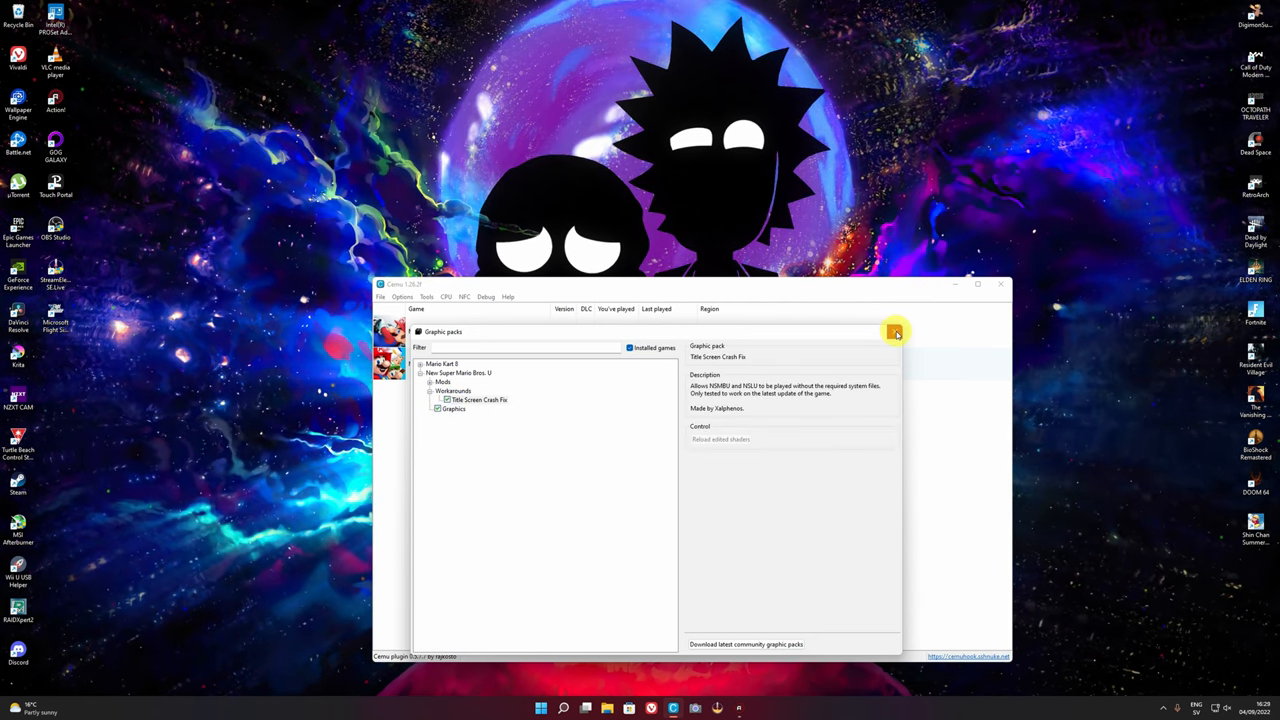
left_click(895, 331)
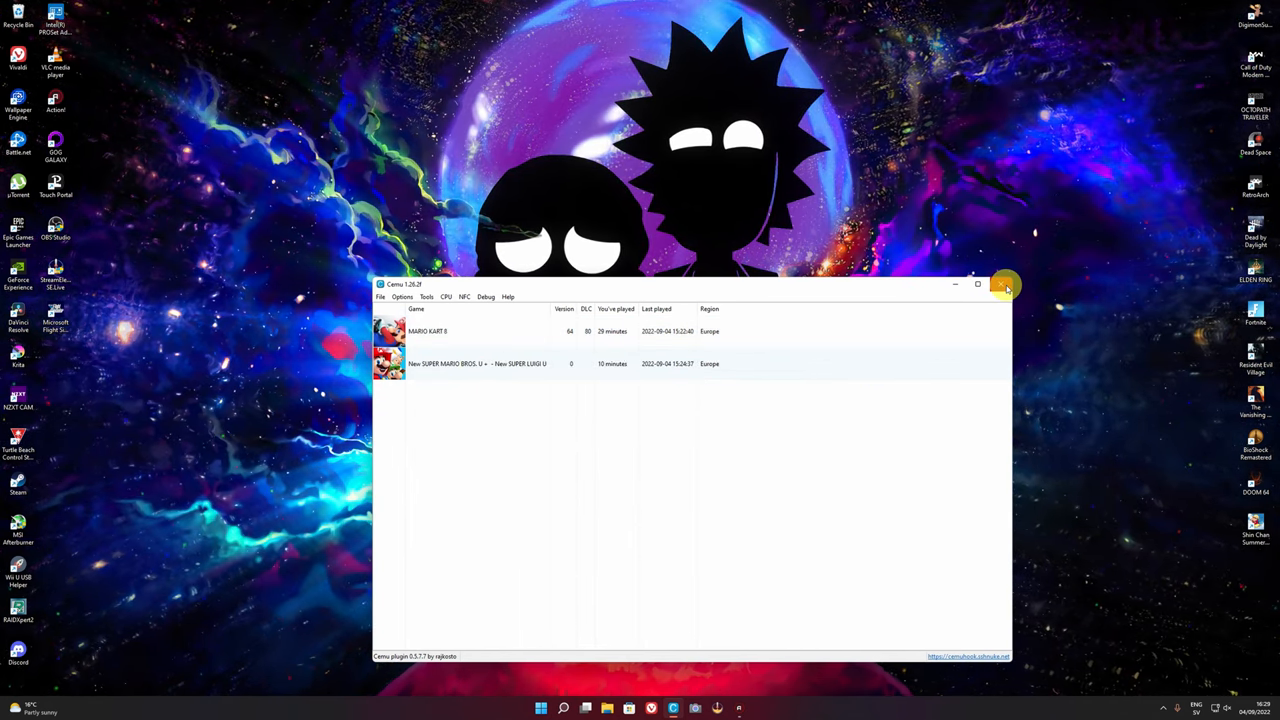
Step: Relaunch New Super Mario Bros. U, choose Wii U GamePad, and confirm Begin Solo Mode
left_click(1005, 284)
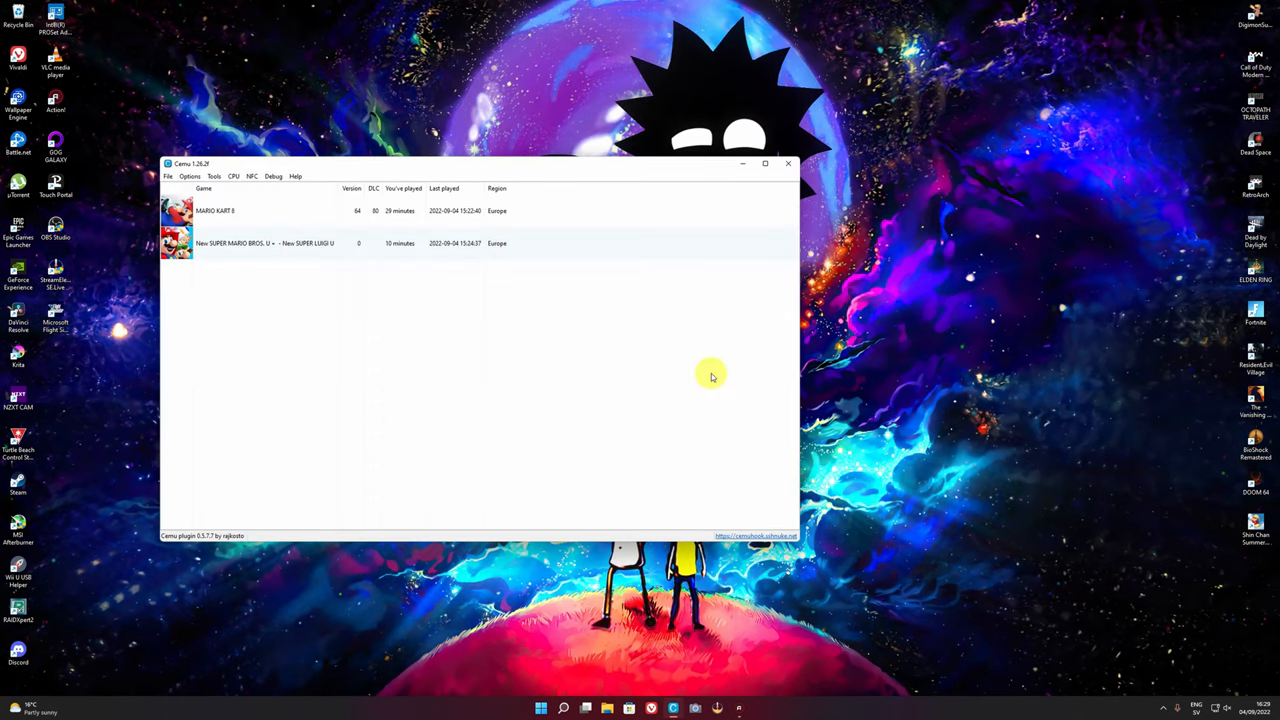
left_click_drag(450, 163, 640, 203)
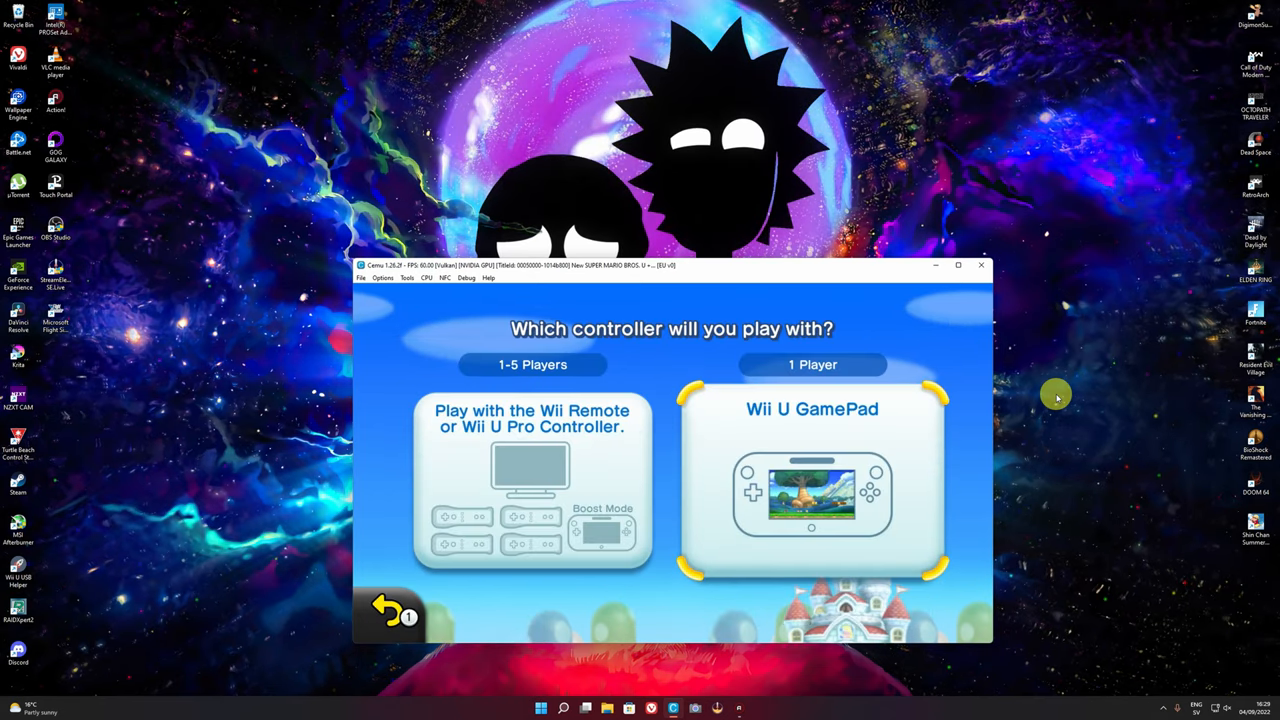
left_click(812, 364)
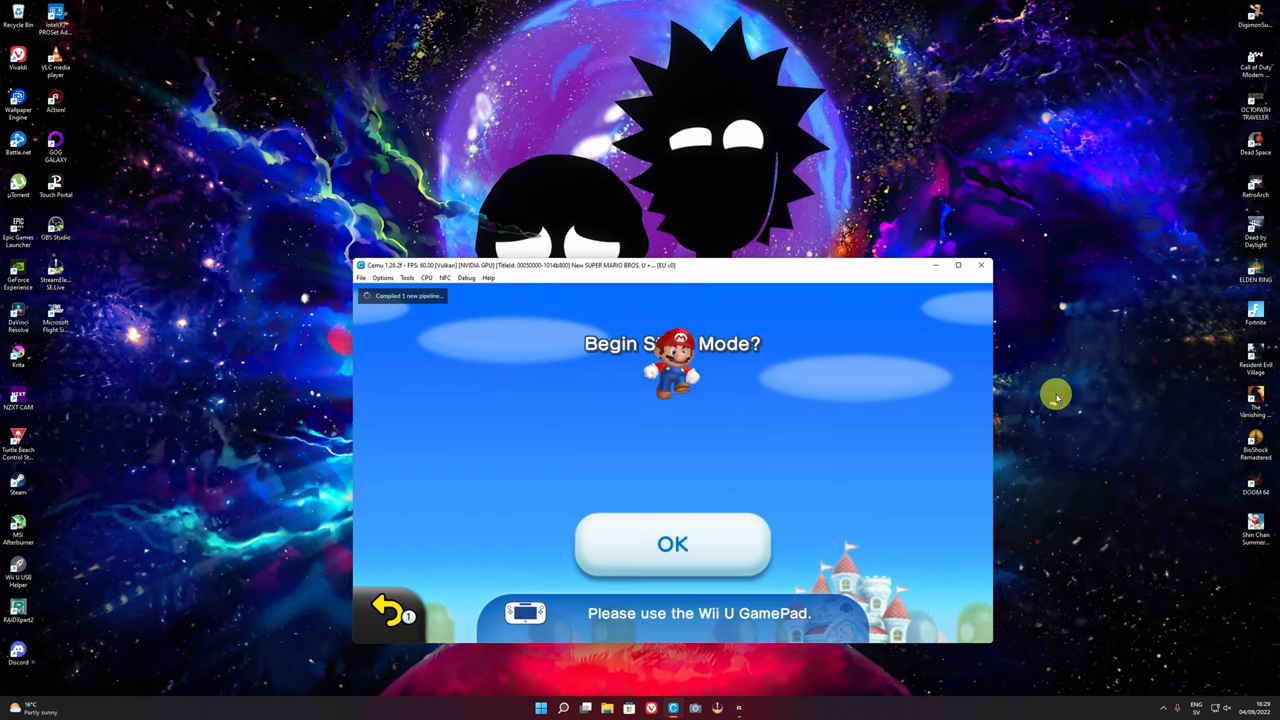
left_click(672, 544)
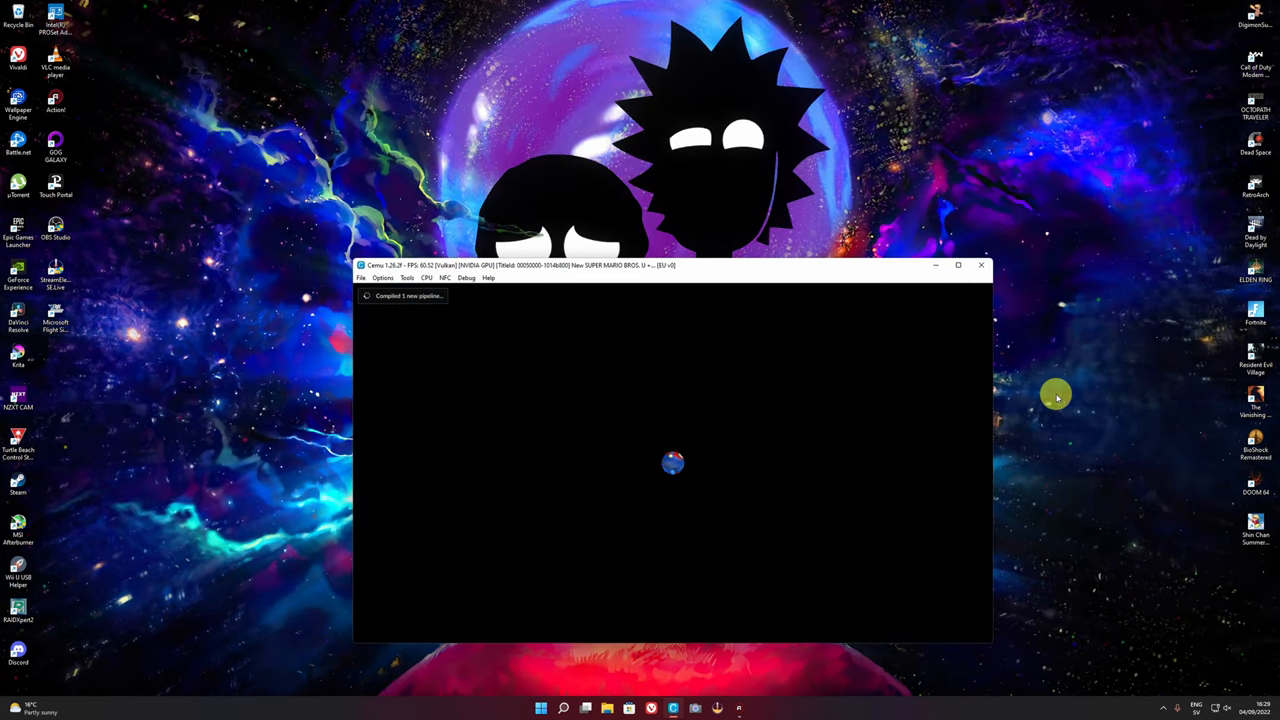